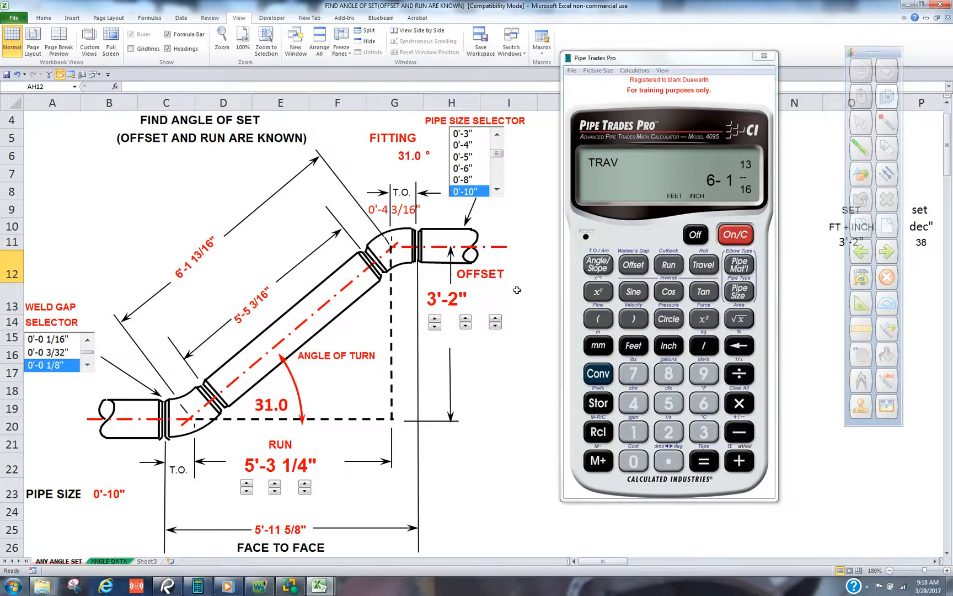
mouse_move(759, 172)
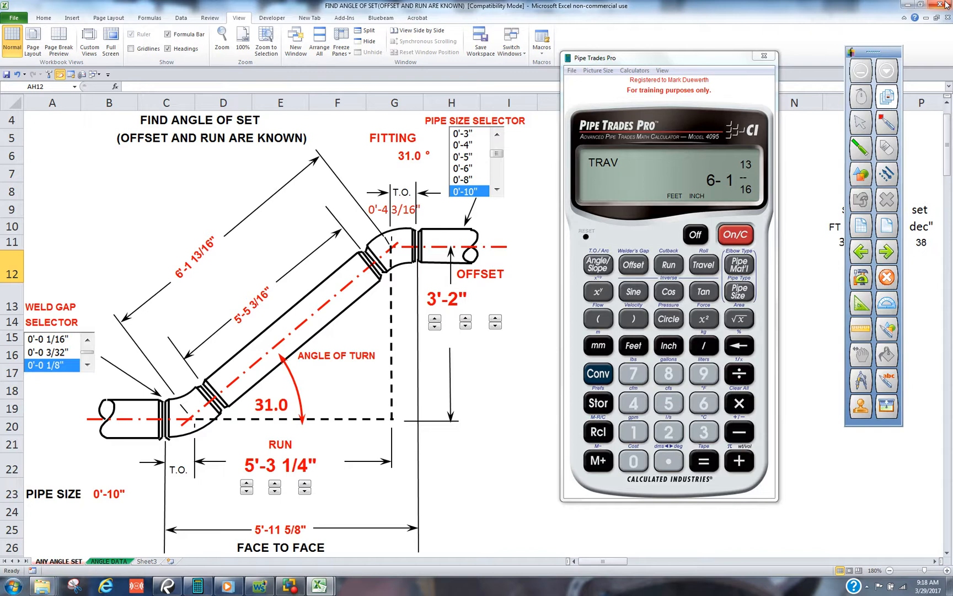
mouse_move(599, 378)
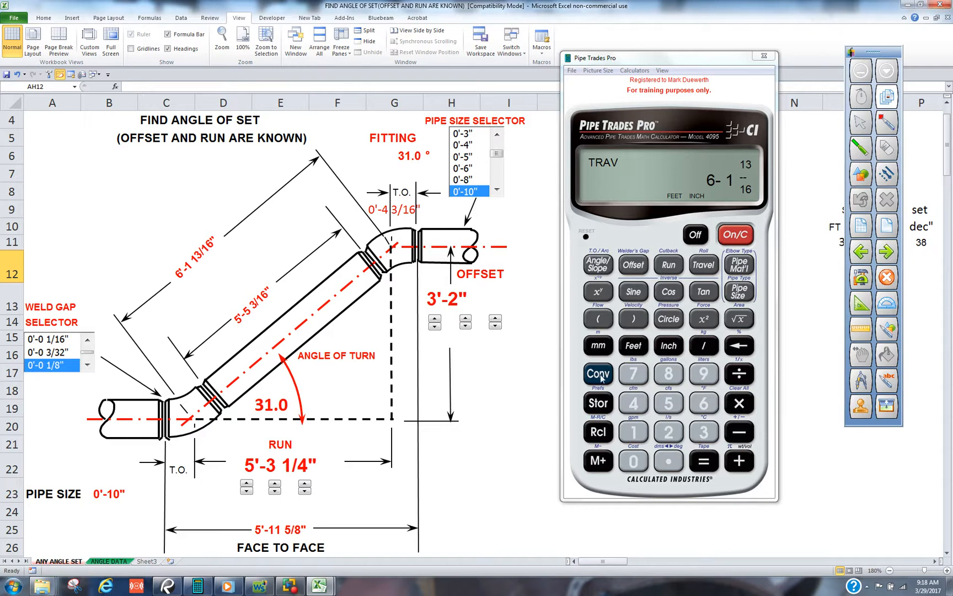
Clear the calculator, step through the elbow types to FC-L, and accept it.
left_click(735, 234)
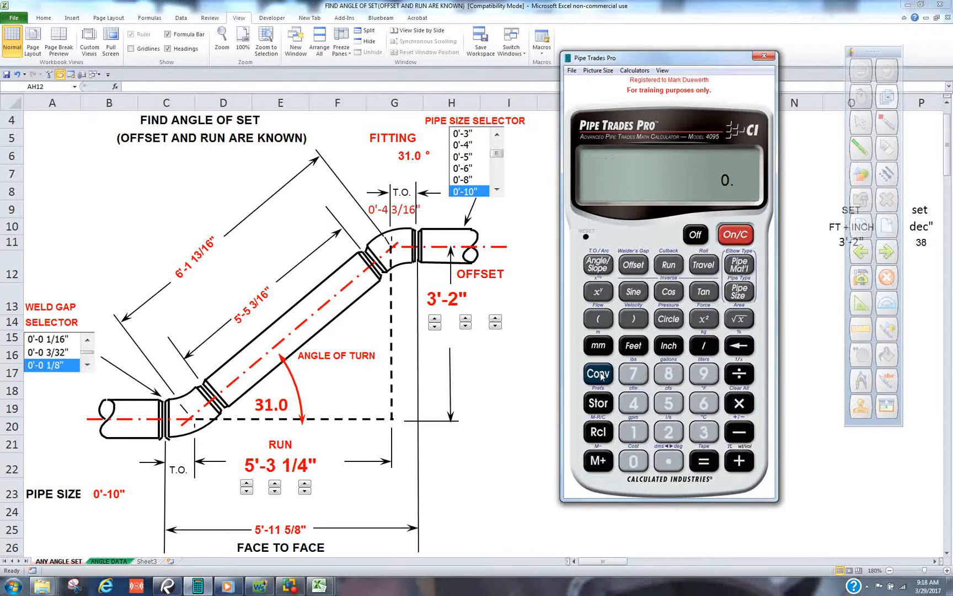
left_click(739, 264)
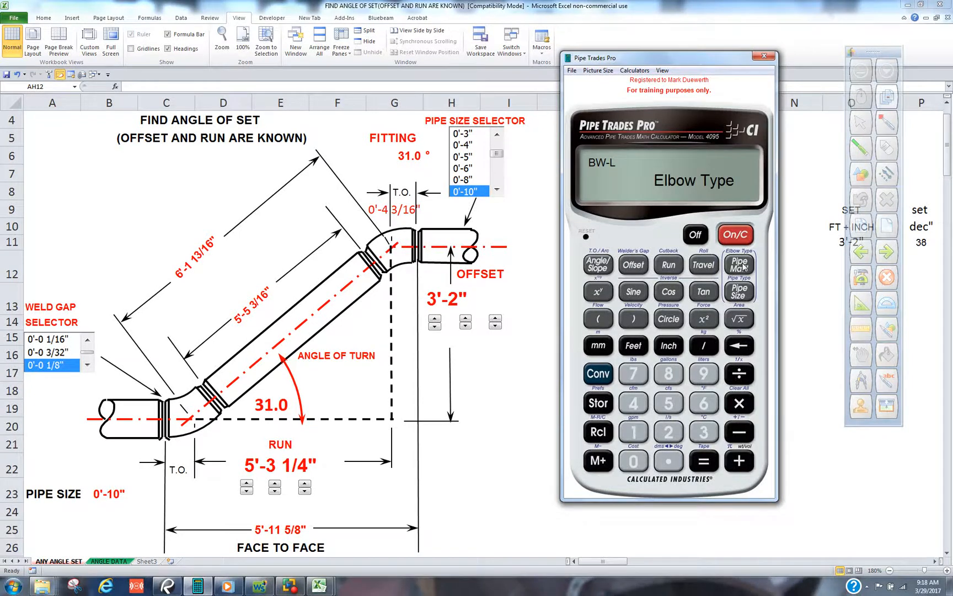
left_click(739, 265)
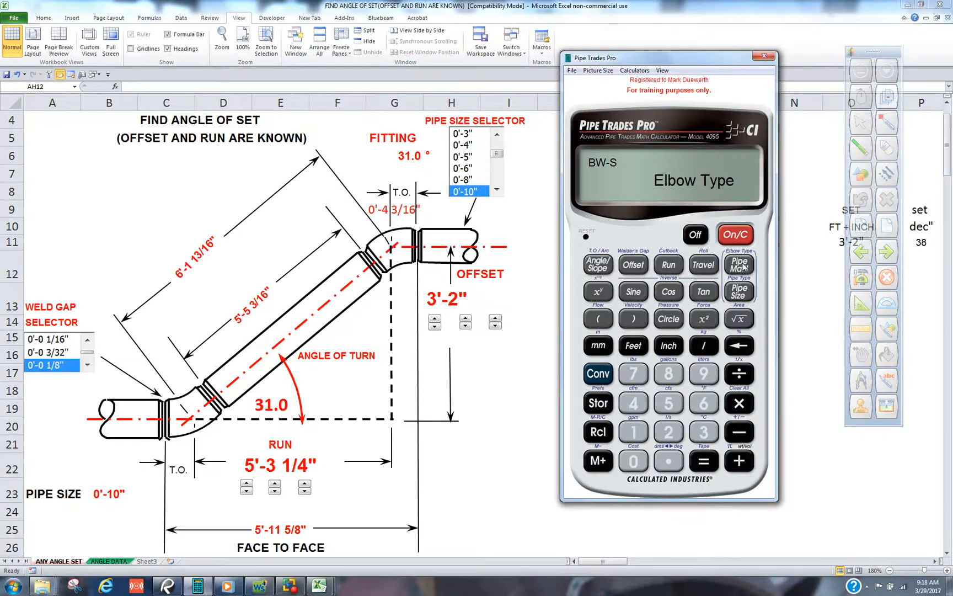
left_click(739, 264)
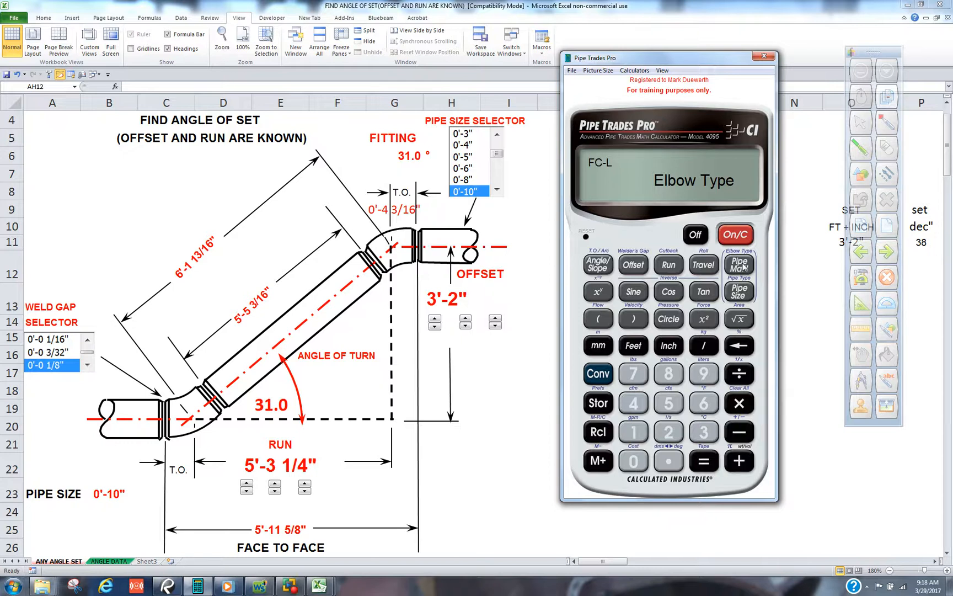
mouse_move(463, 240)
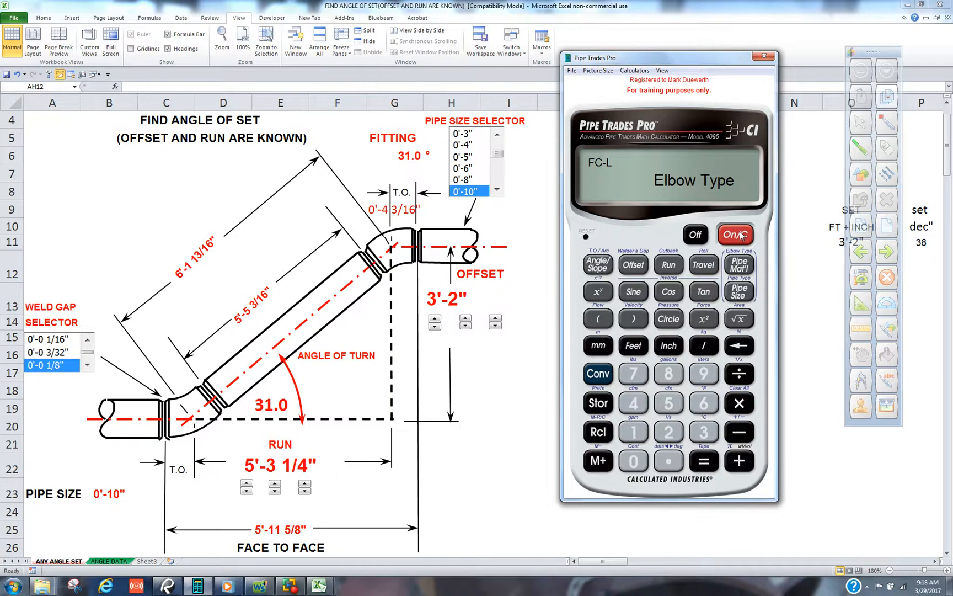
left_click(735, 235)
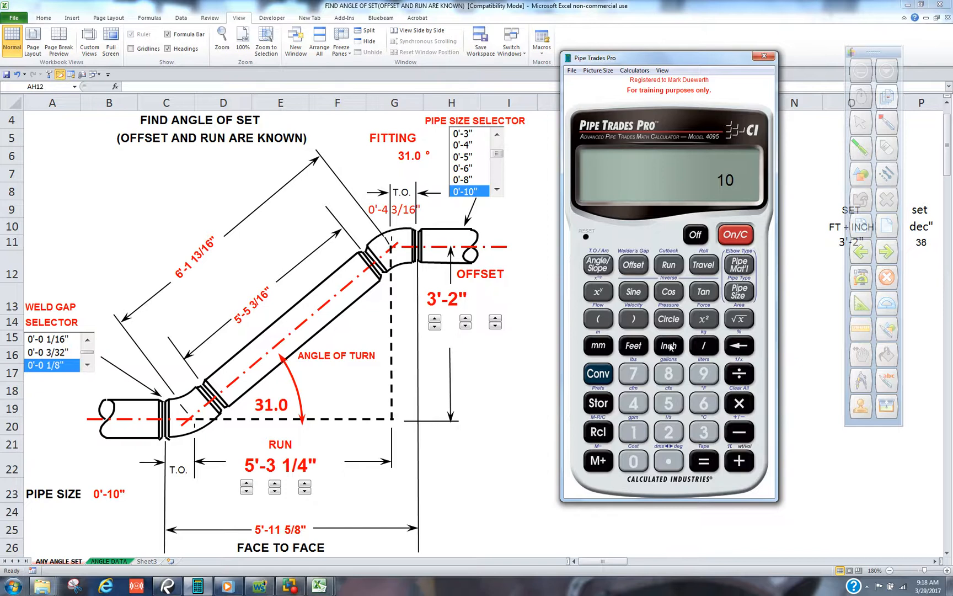
Enter a 10" pipe size, a 3'-2" offset and a 5'-3 1/4" run.
left_click(739, 293)
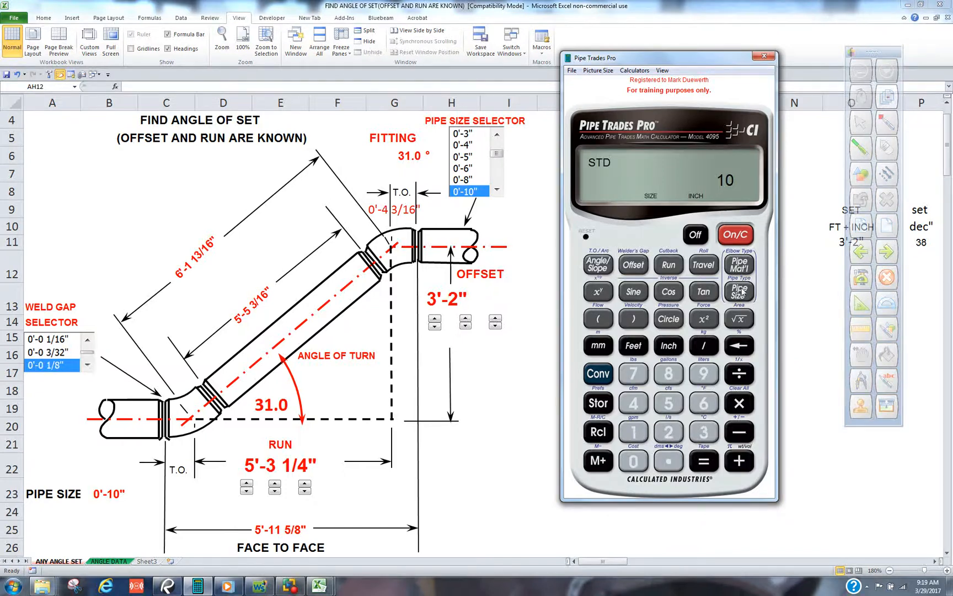
mouse_move(704, 434)
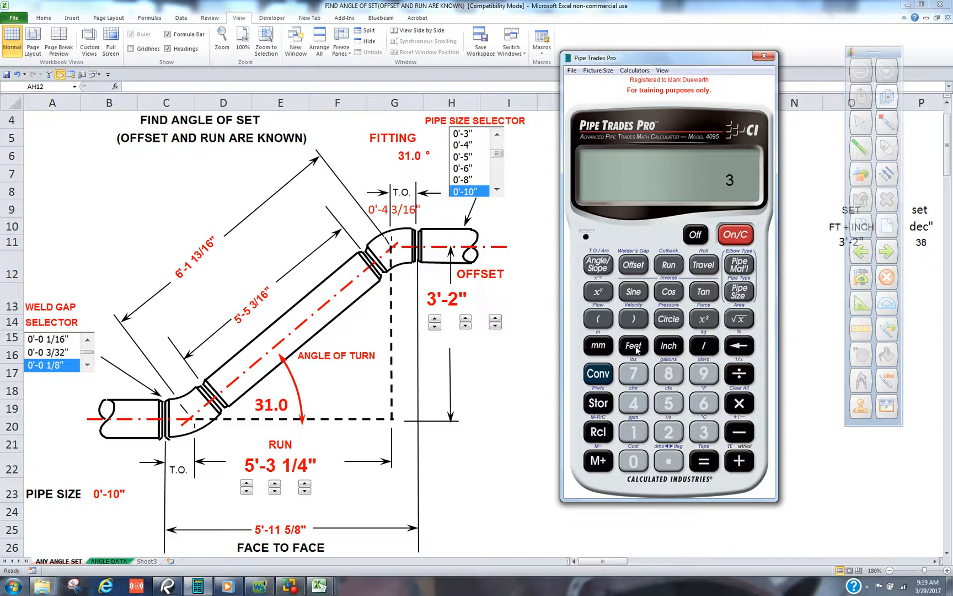
left_click(633, 345)
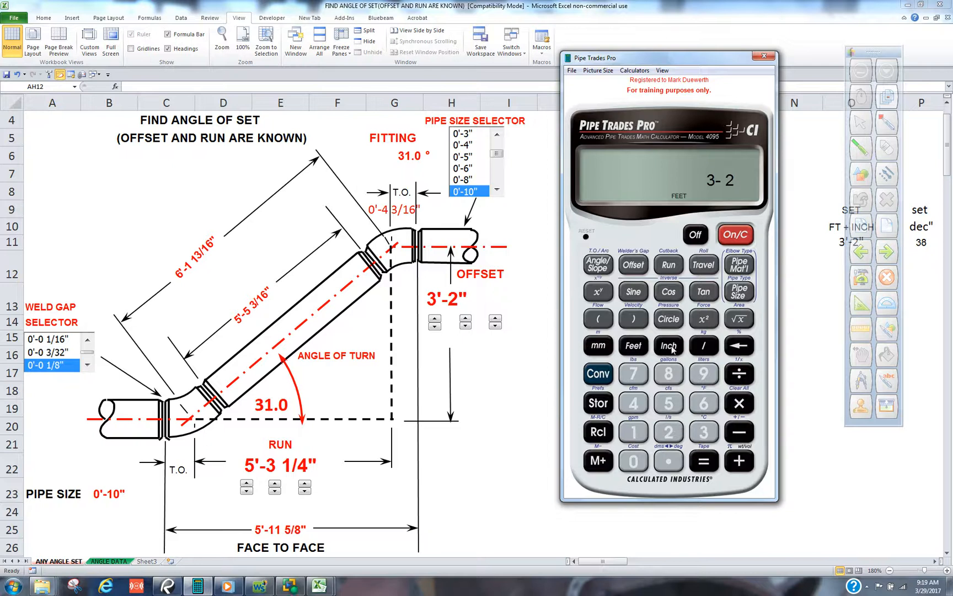
left_click(633, 265)
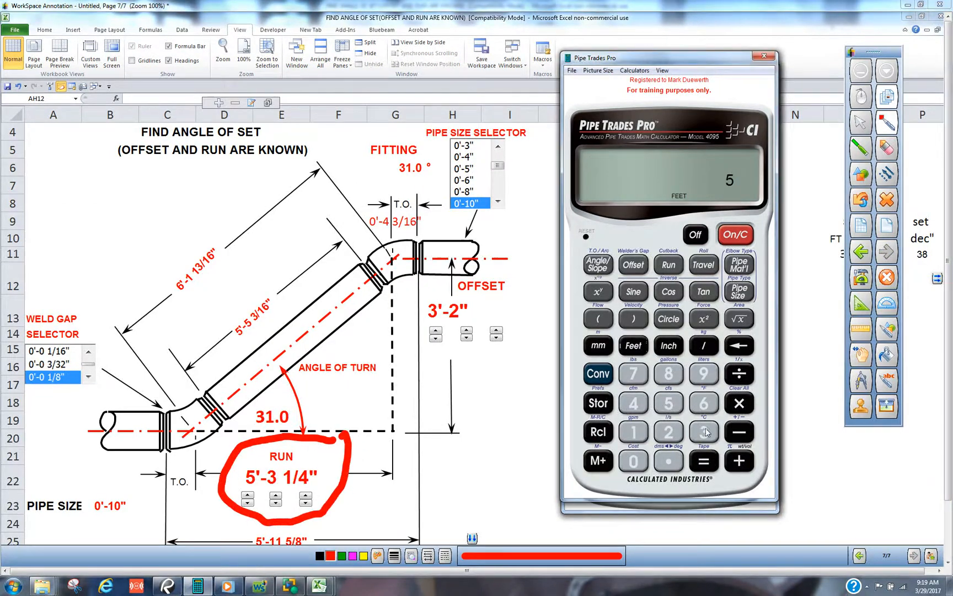
left_click(703, 432)
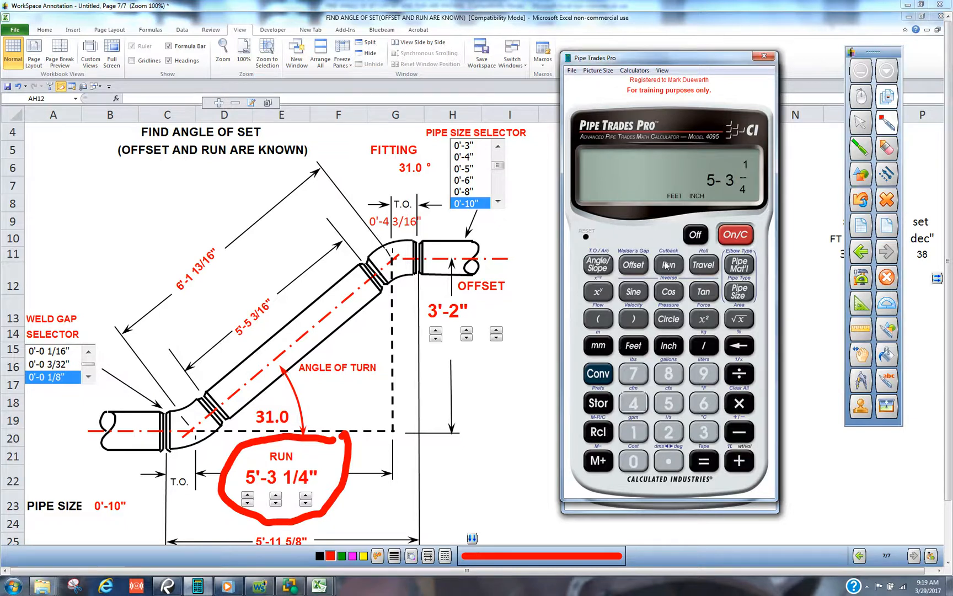
left_click(669, 264)
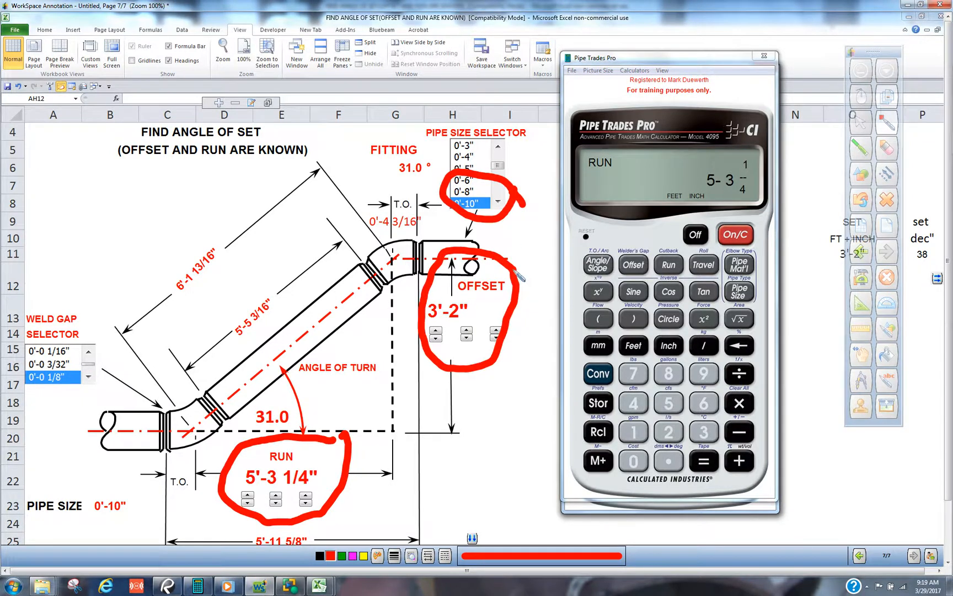
mouse_move(704, 265)
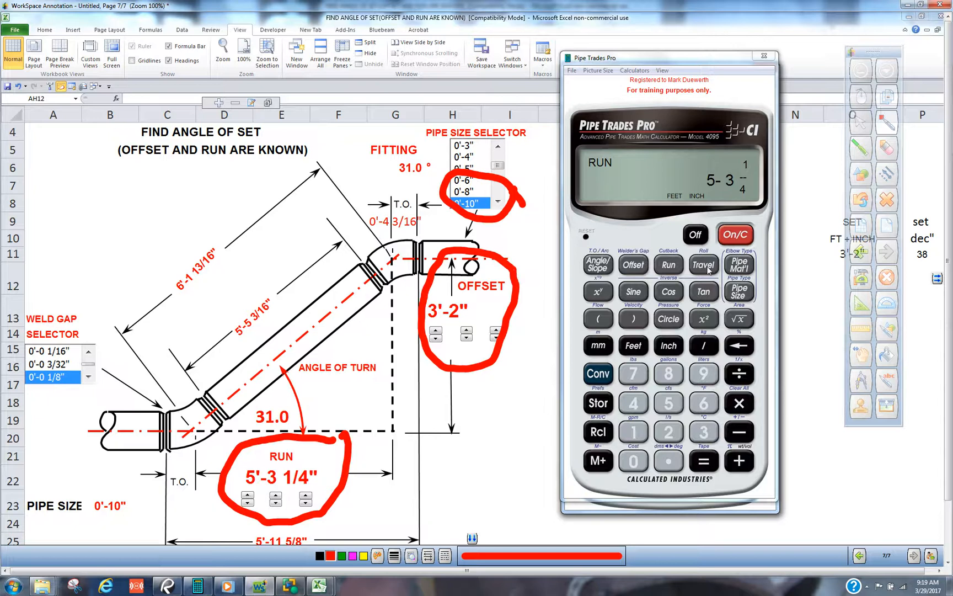
Calculate the 6'-1 13/16" travel, then step on to the cut length.
left_click(704, 264)
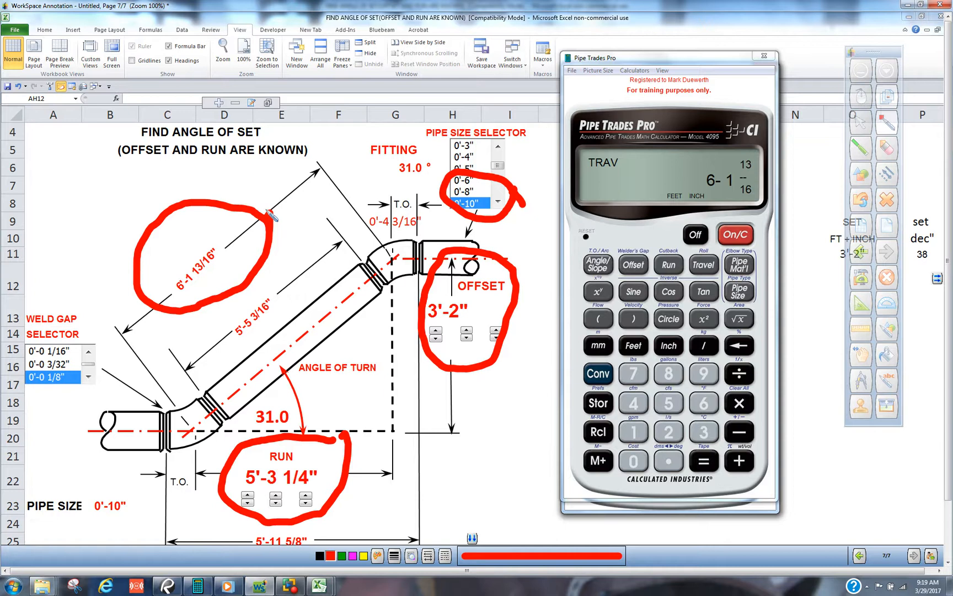
left_click(703, 264)
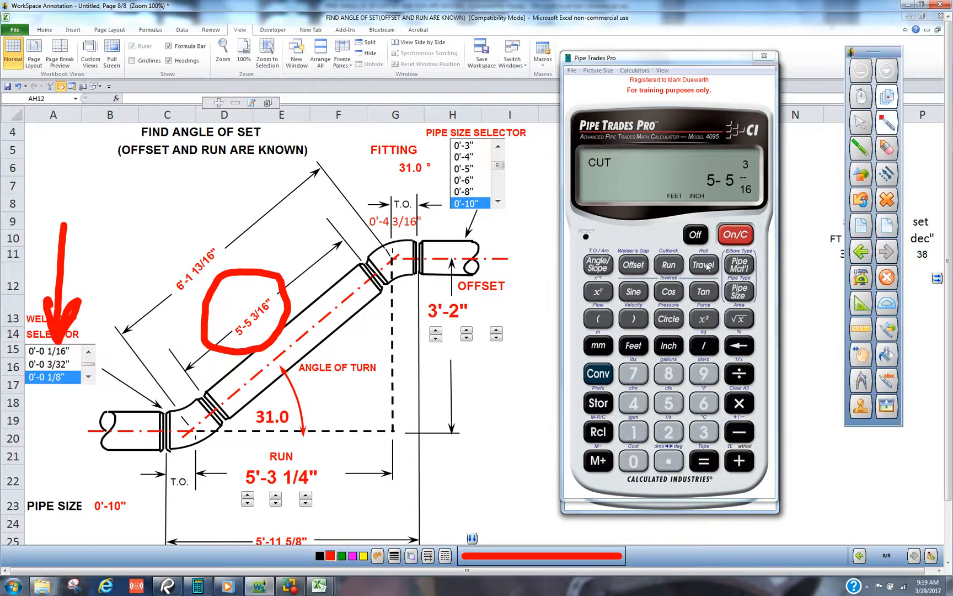
Step through takeoff 4 3/16", gap 1/8", fitting angle 31° and inside arc 5 3/16".
left_click(704, 264)
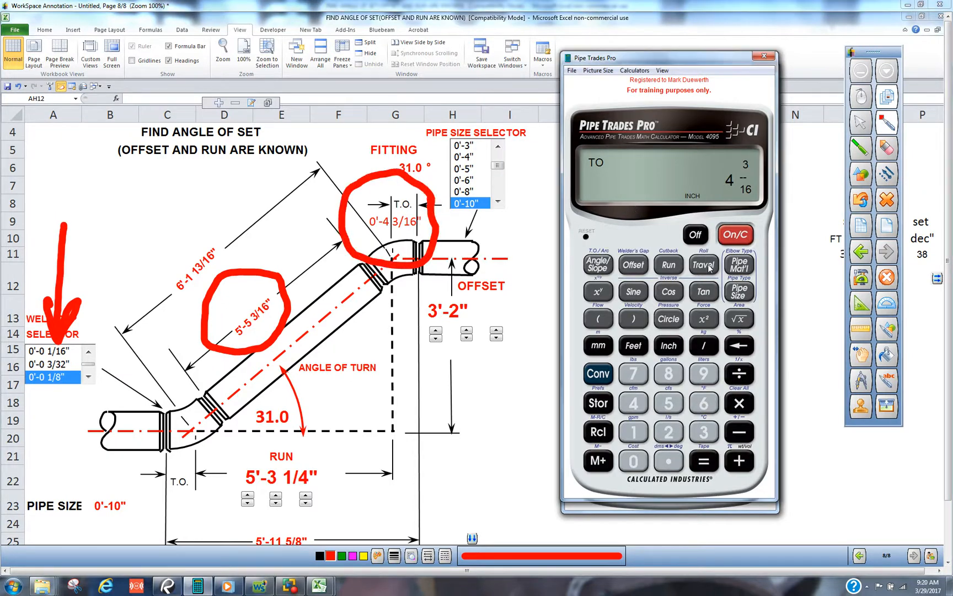
left_click(633, 264)
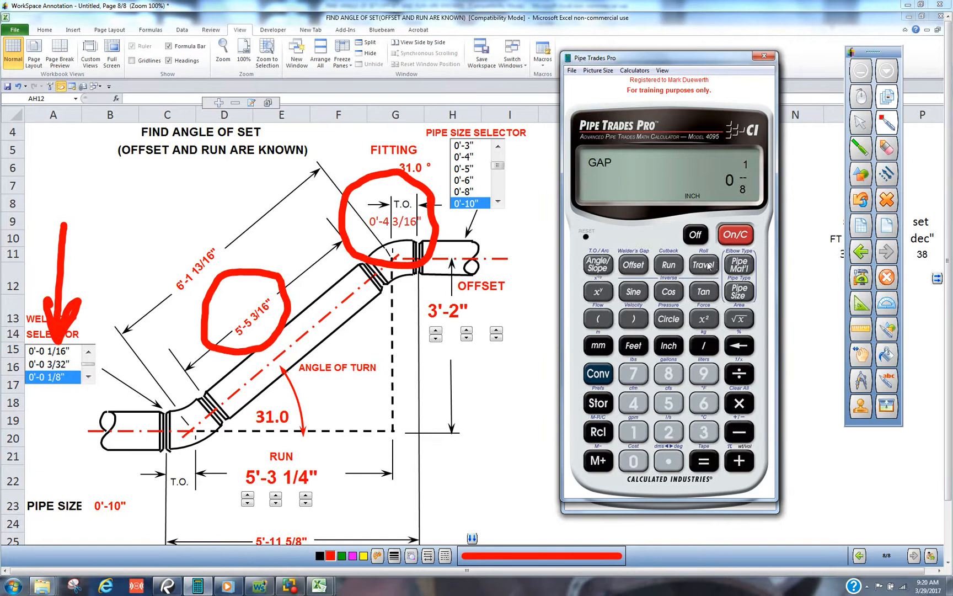
left_click(597, 263)
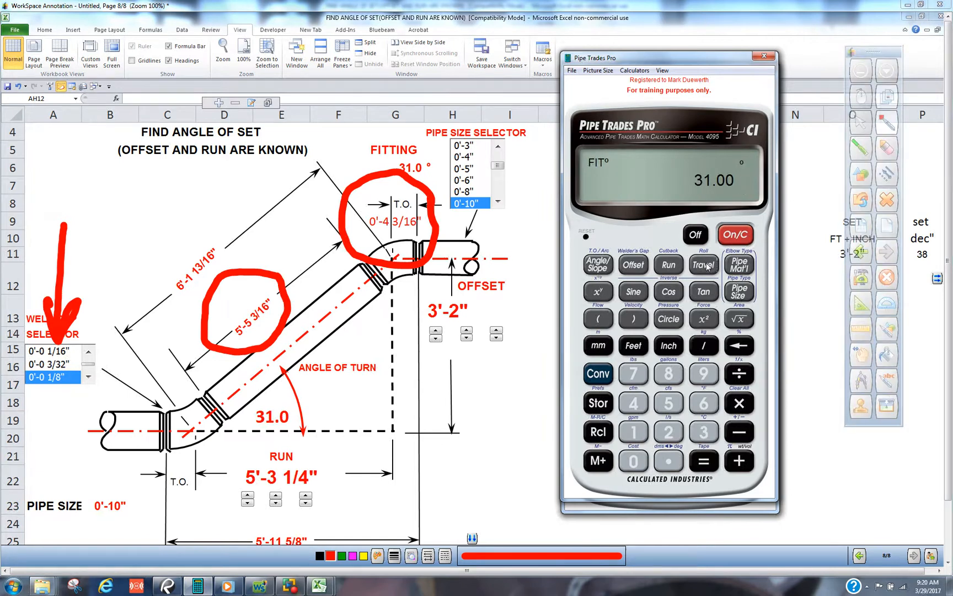
left_click(703, 266)
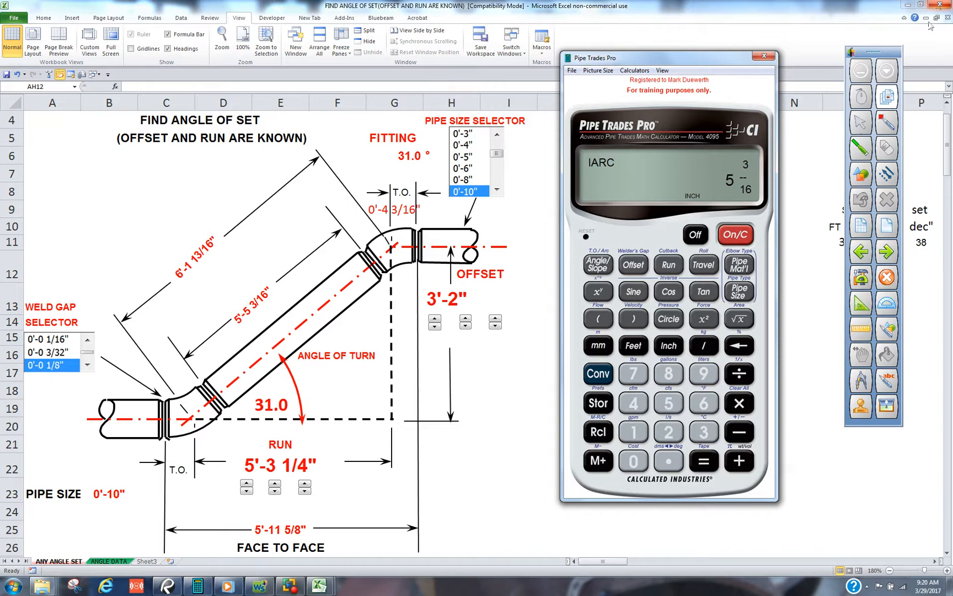
Show the 11" outside arc and cycle back to the 6'-1 13/16" travel.
left_click(704, 264)
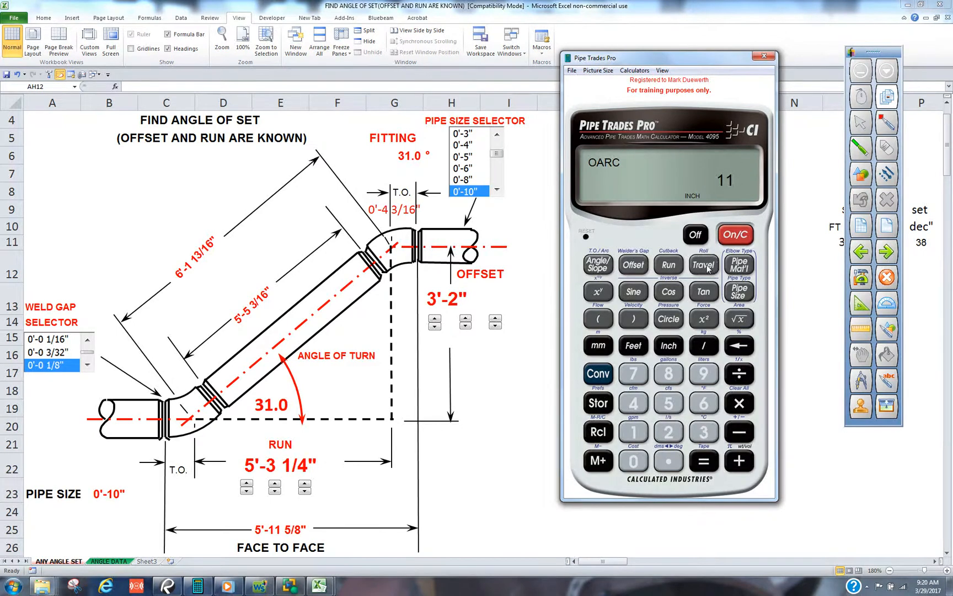
left_click(704, 264)
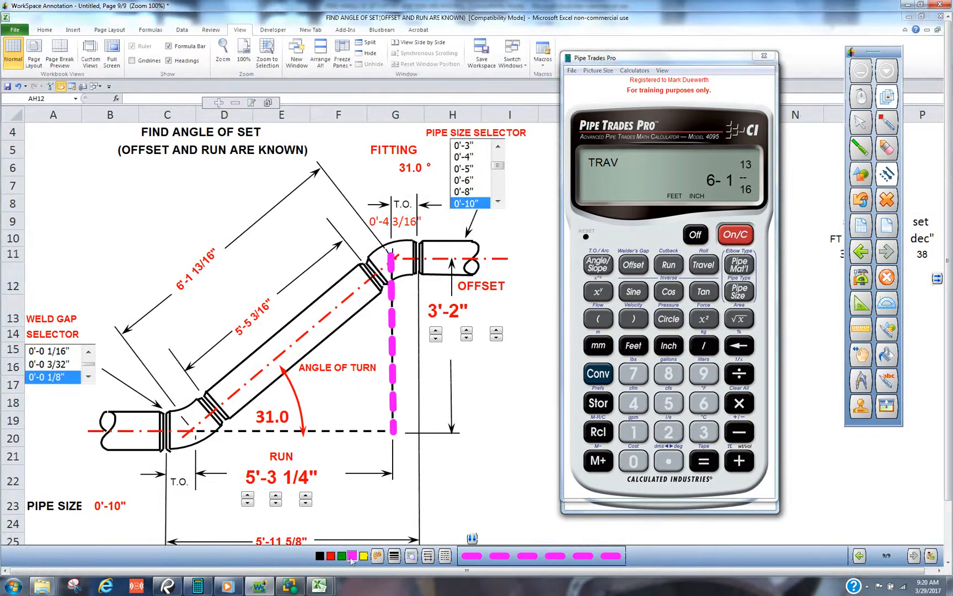
left_click(330, 556)
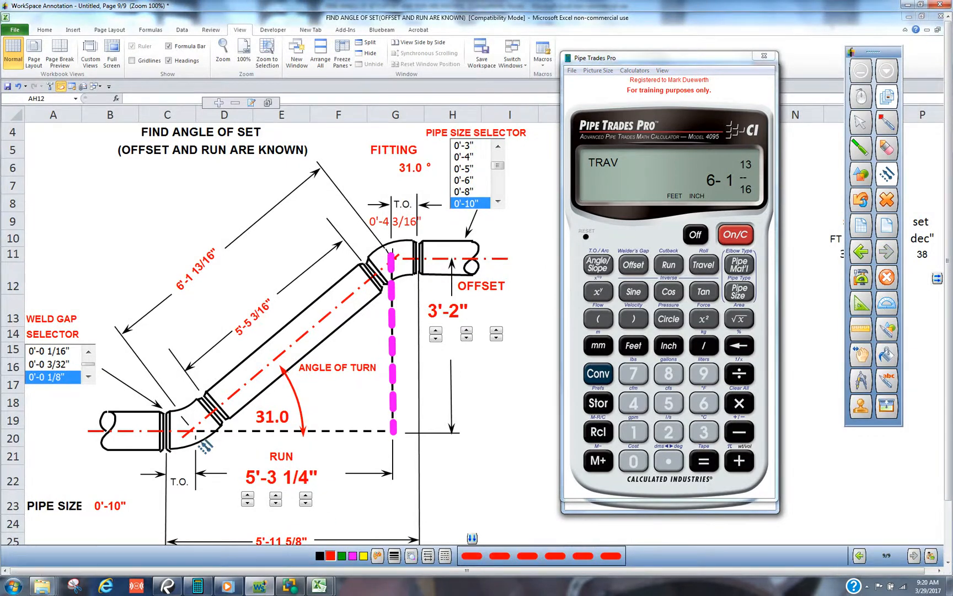